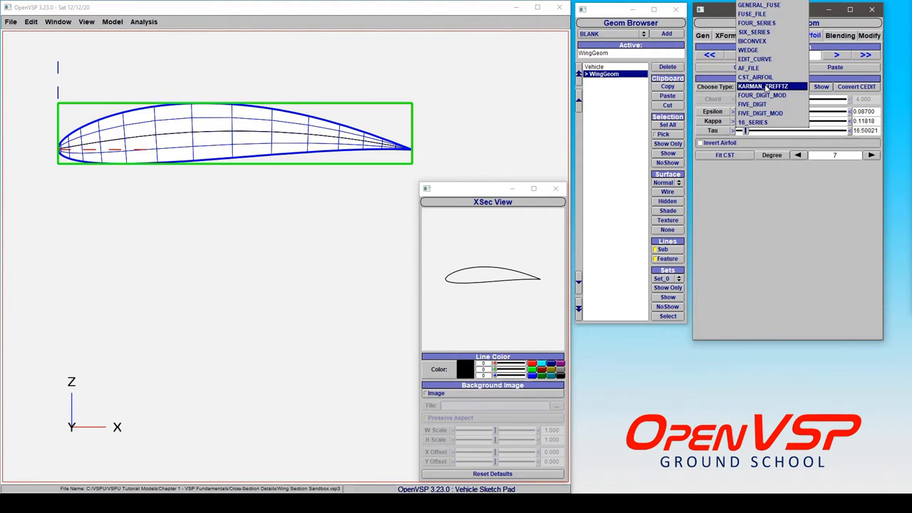
Select KARMAN_TREFFTZ as the wing's airfoil section type.
left_click(764, 86)
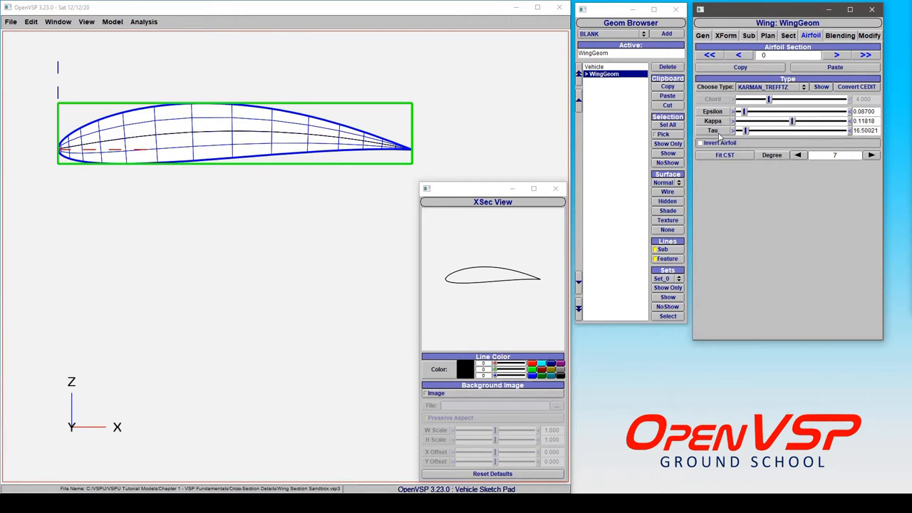
mouse_move(762, 116)
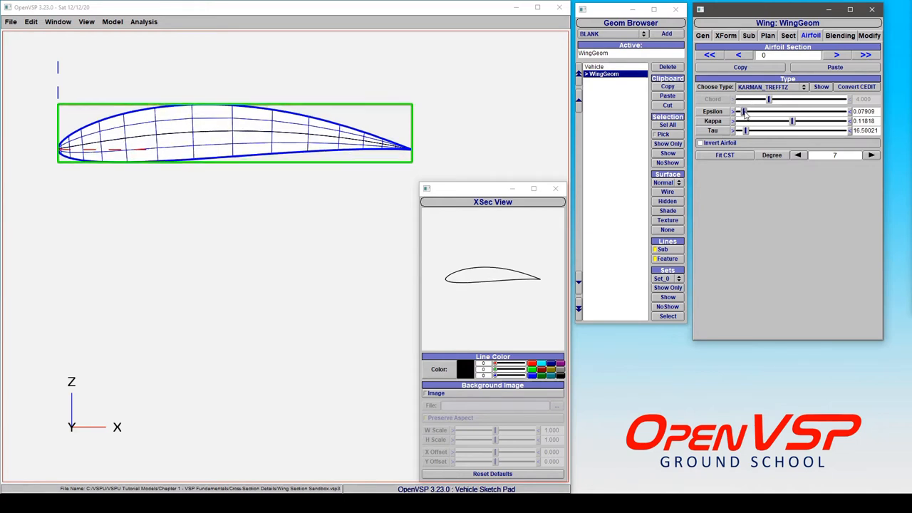
Lower Epsilon to thin the airfoil and vary Kappa, returning it to 0.10000.
left_click_drag(744, 111, 744, 111)
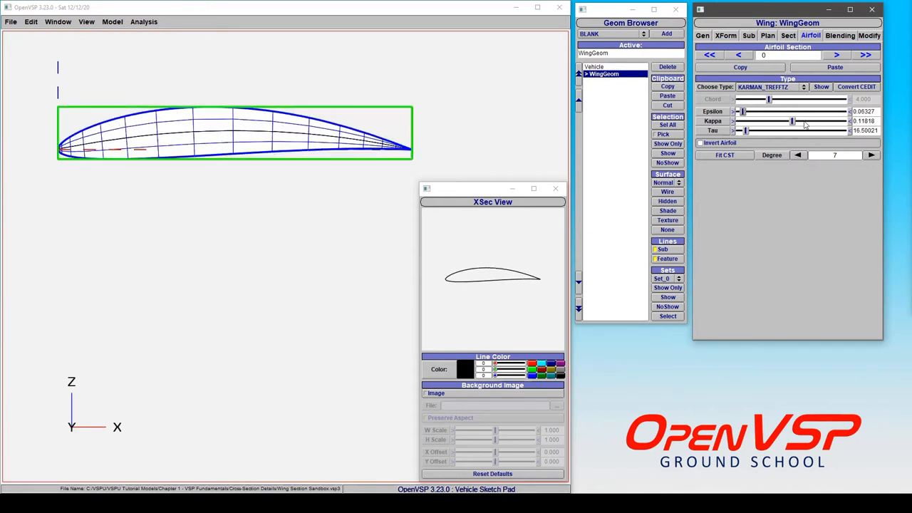
left_click_drag(792, 120, 784, 120)
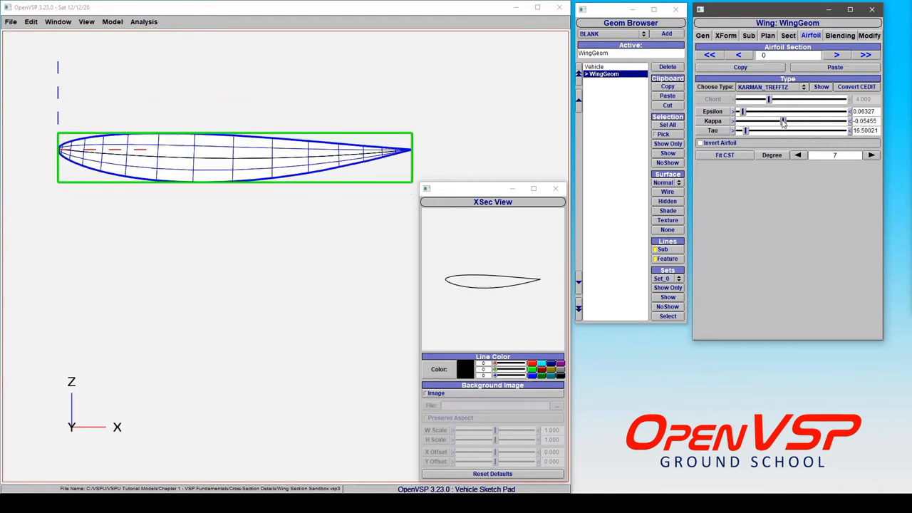
left_click_drag(784, 120, 791, 120)
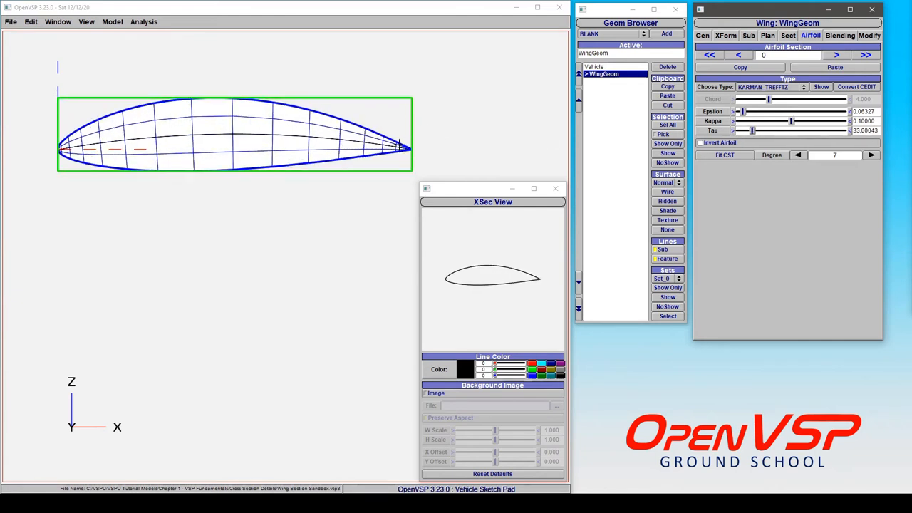
Sweep Tau up to a circle, down to a lens, then to a thin cambered section near 4.71.
triple_click(864, 131)
type("5.00000")
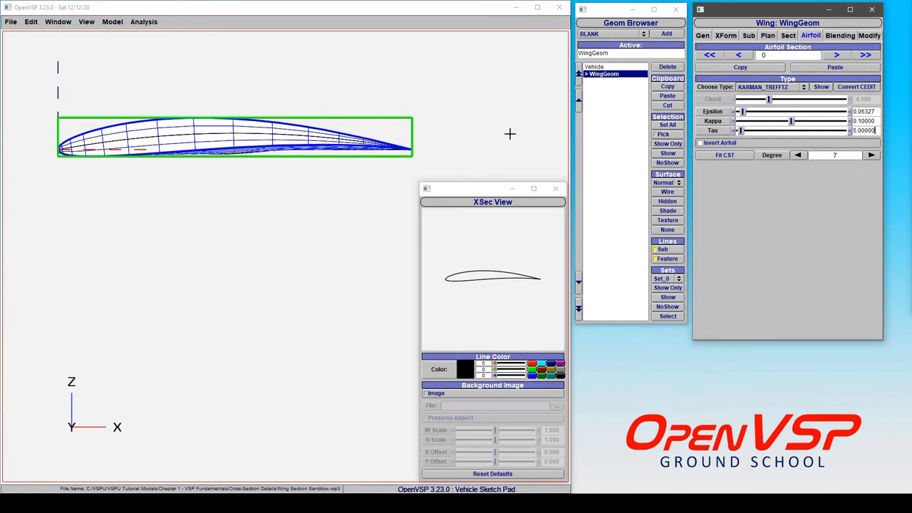
mouse_move(634, 176)
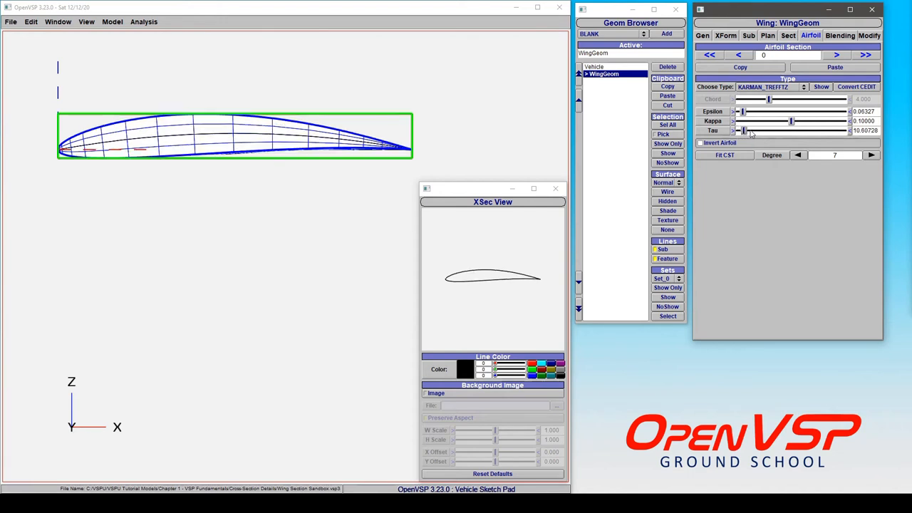
left_click_drag(748, 131, 848, 131)
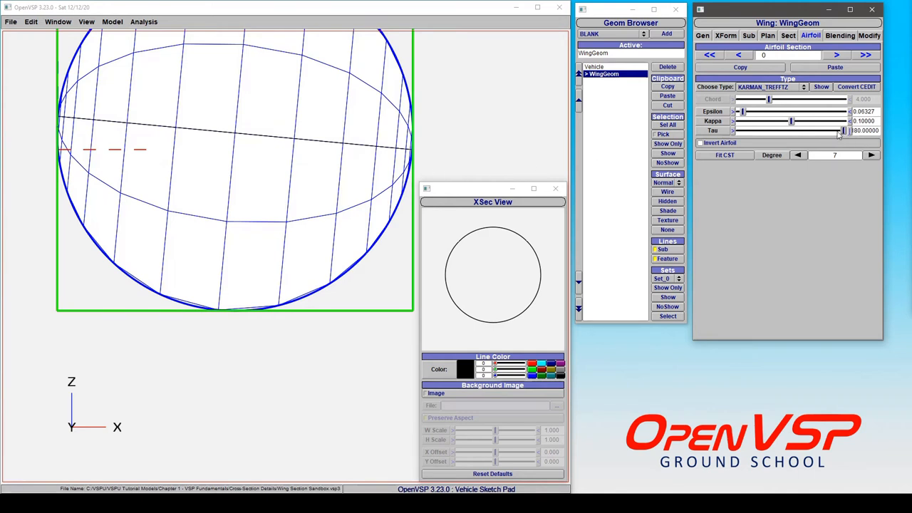
left_click_drag(844, 132, 766, 131)
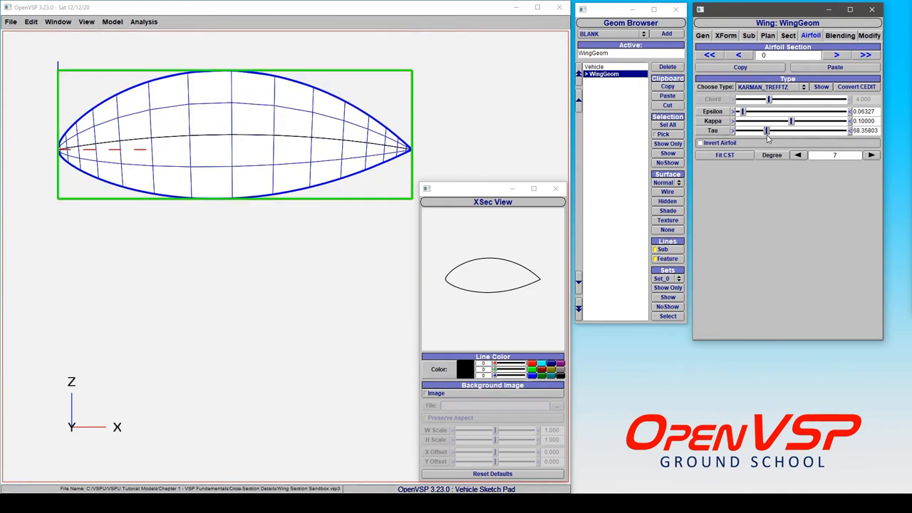
left_click_drag(767, 131, 741, 131)
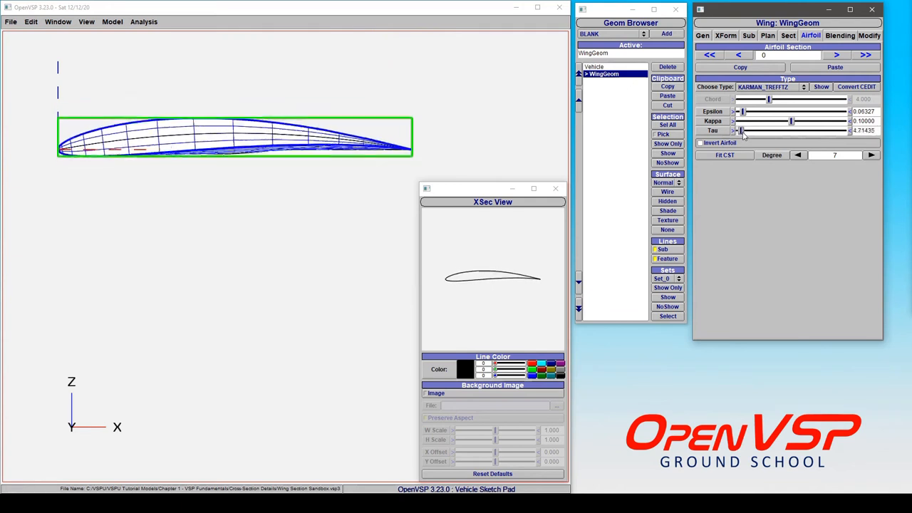